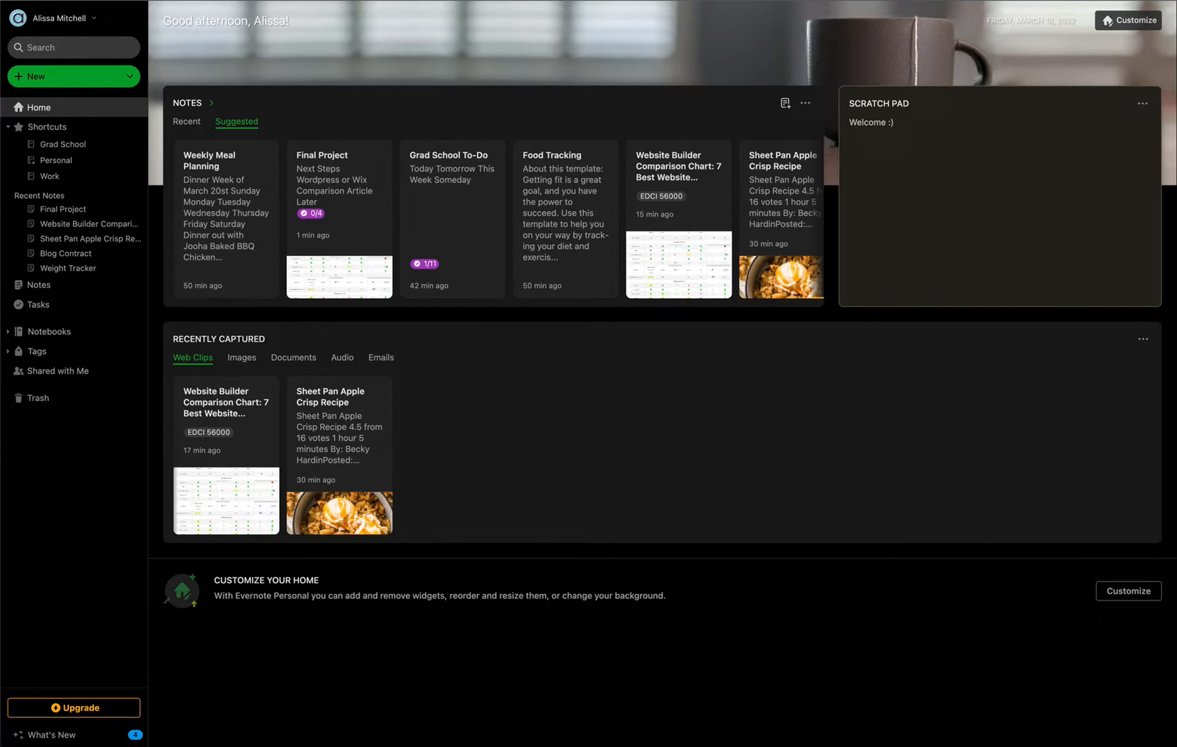
mouse_move(952, 480)
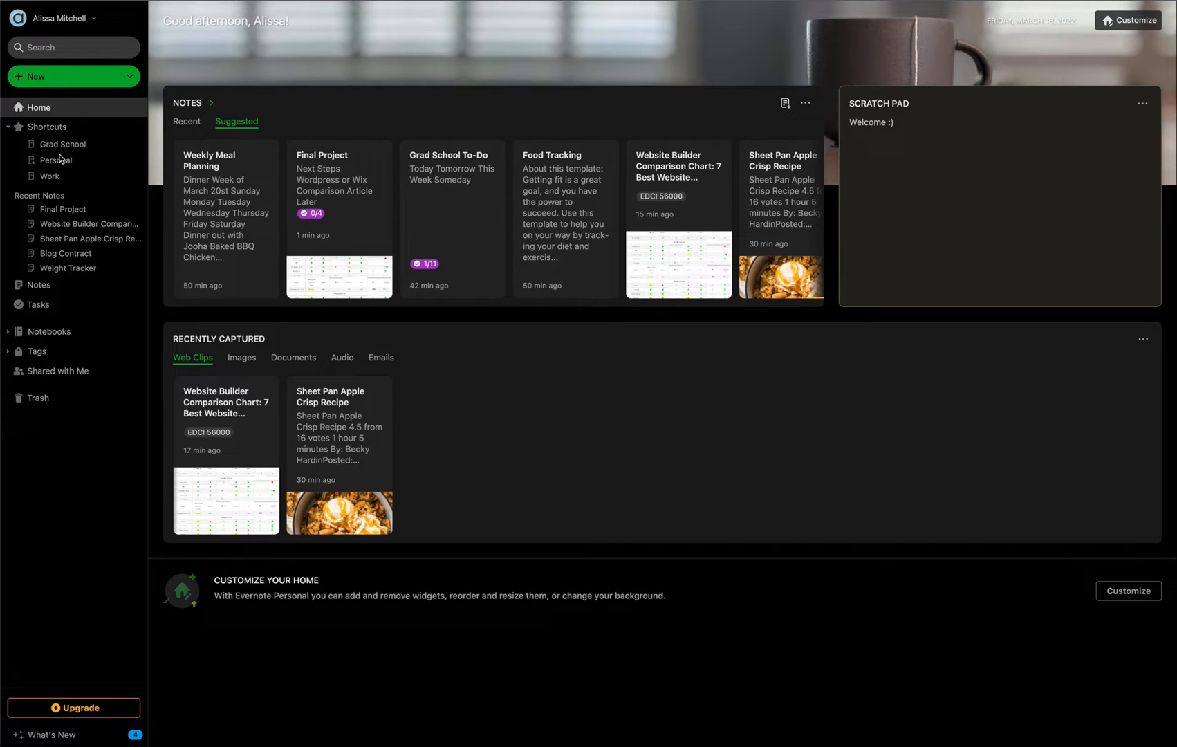
mouse_move(72, 182)
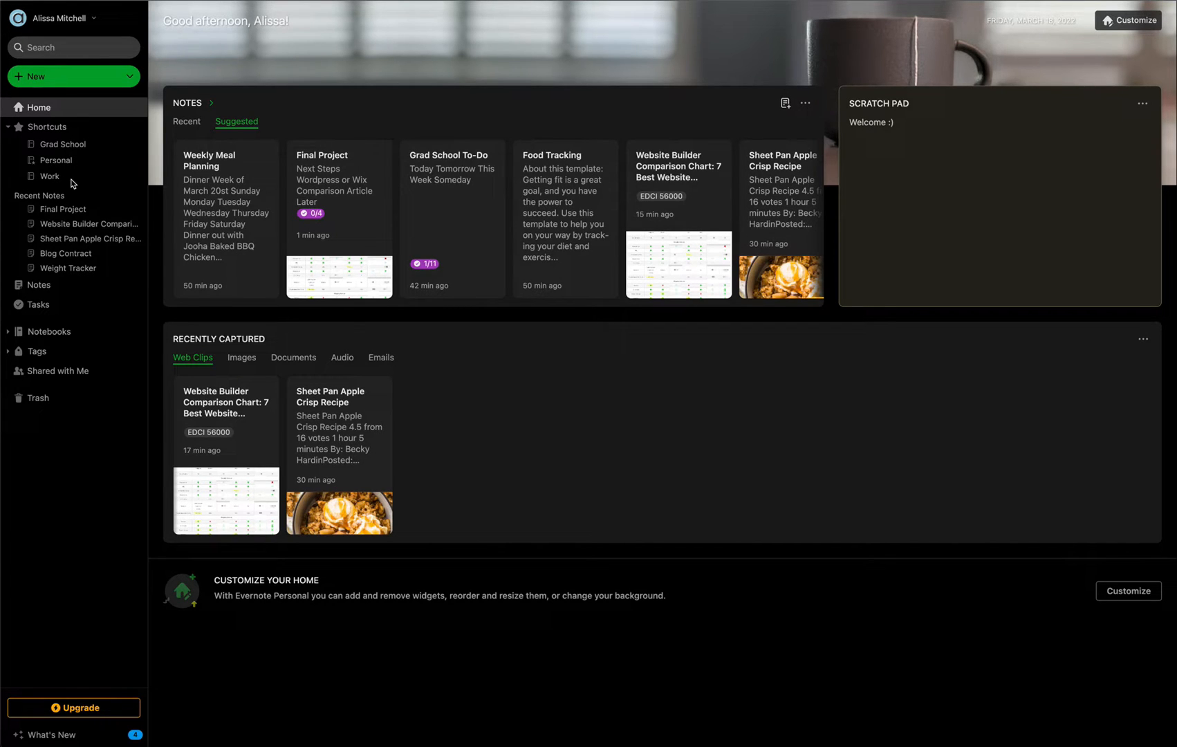
mouse_move(78, 143)
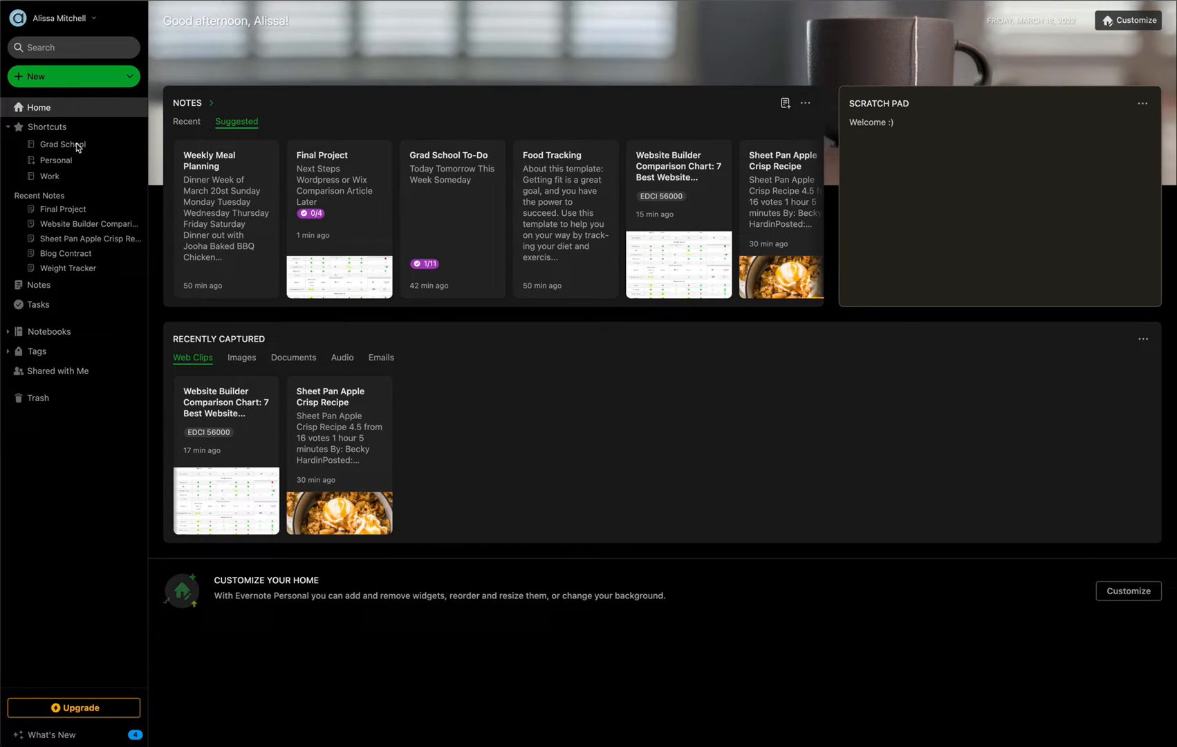
- Show the Grad School notes and bring up the Final Project note with its Next Steps checklist
click(63, 144)
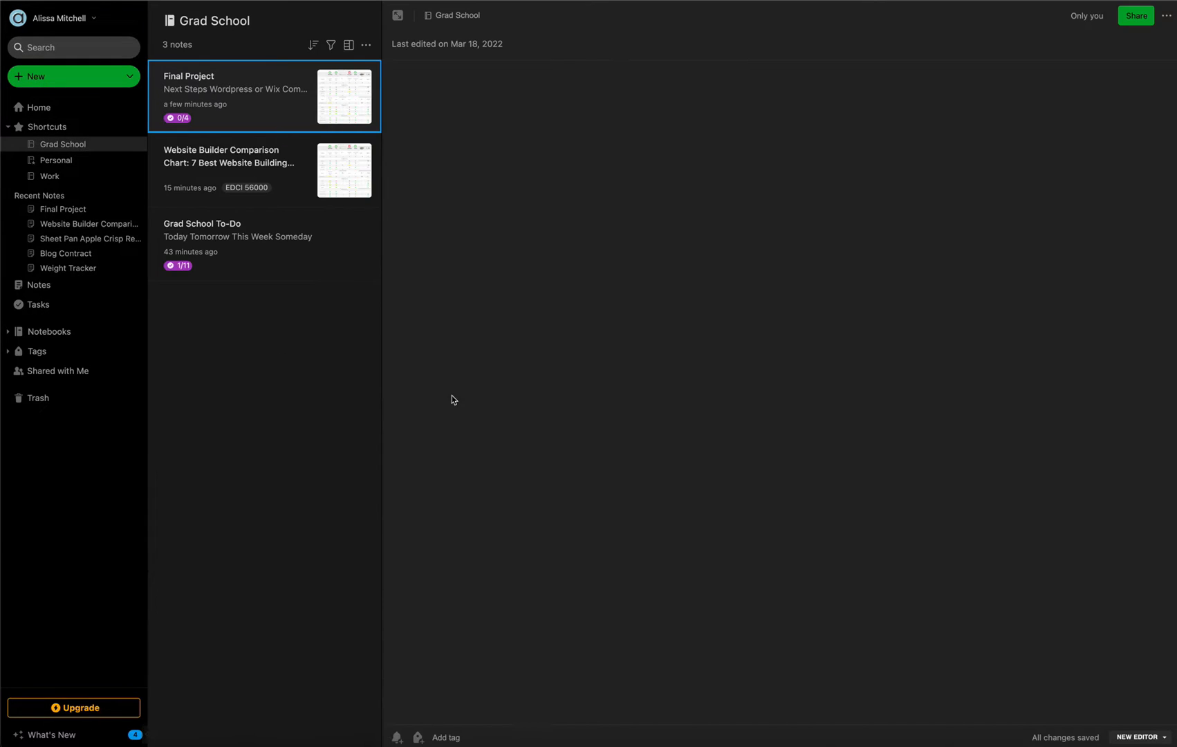
click(234, 96)
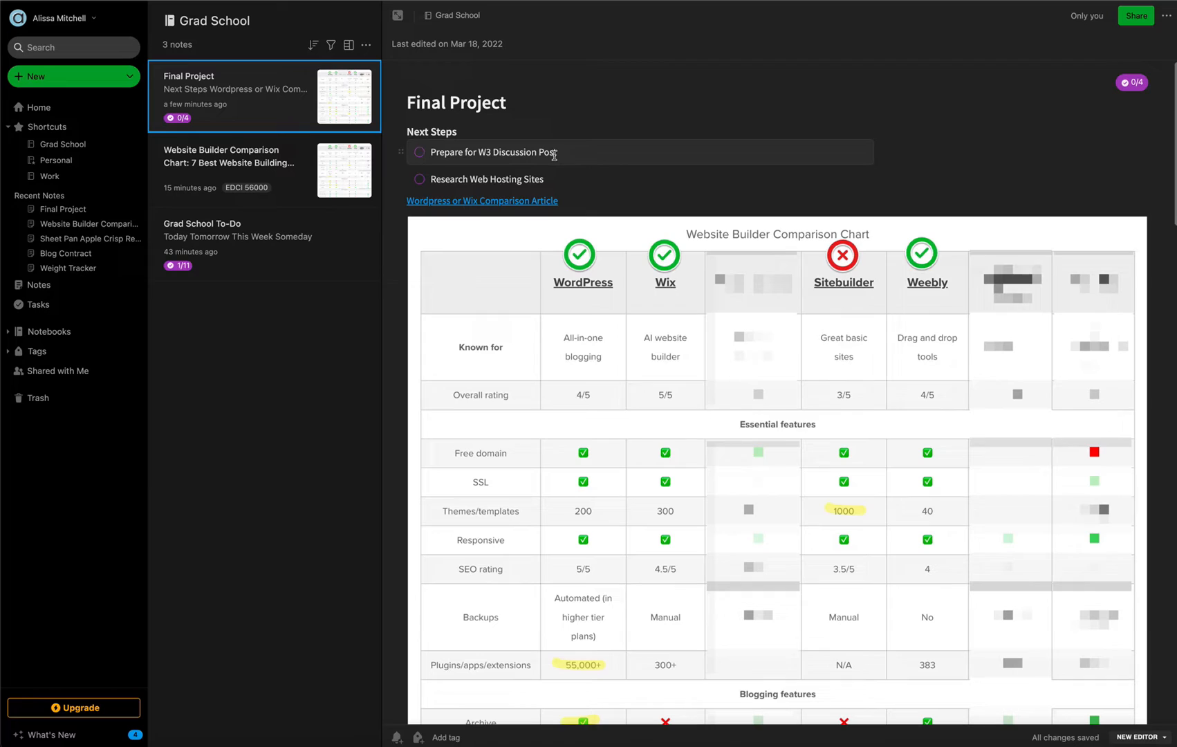
mouse_move(551, 178)
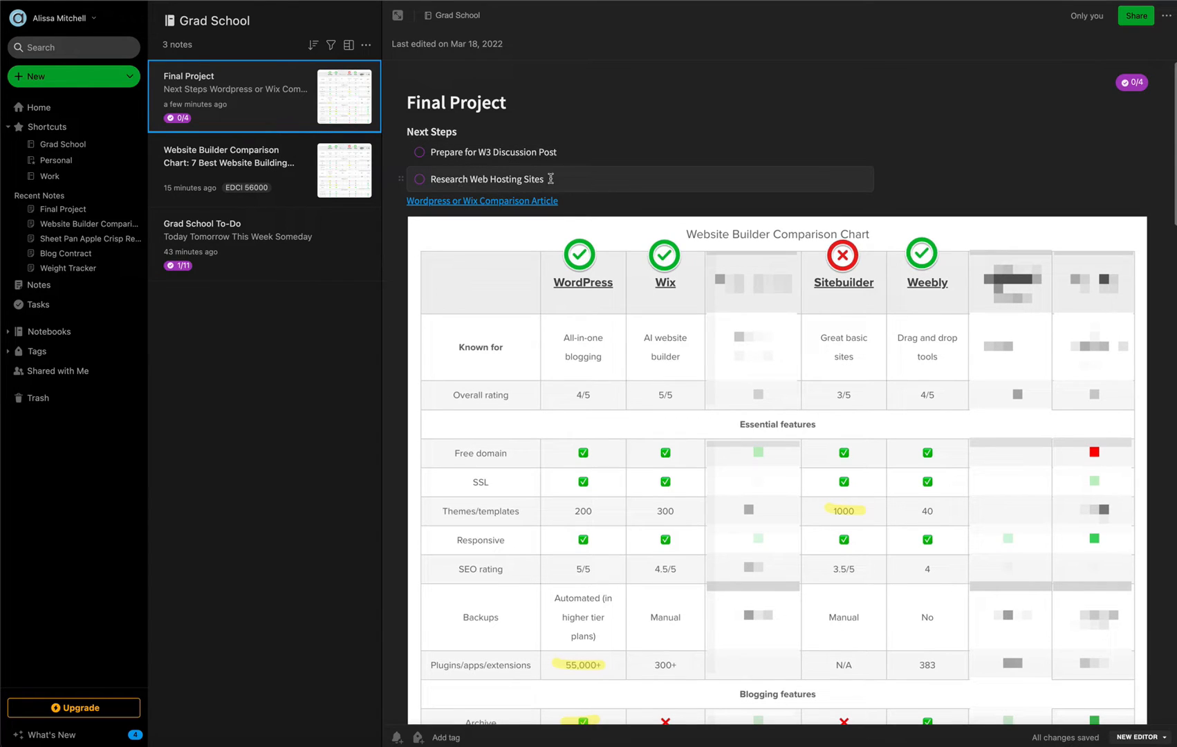
mouse_move(563, 179)
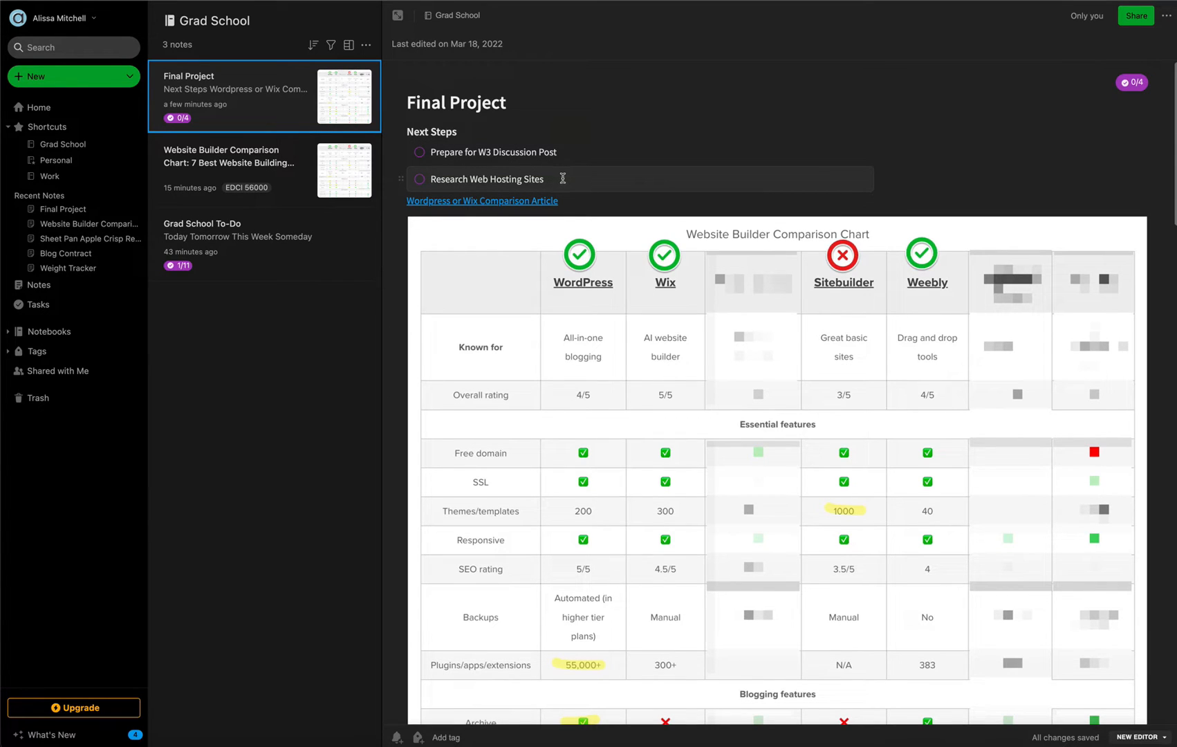
mouse_move(672, 175)
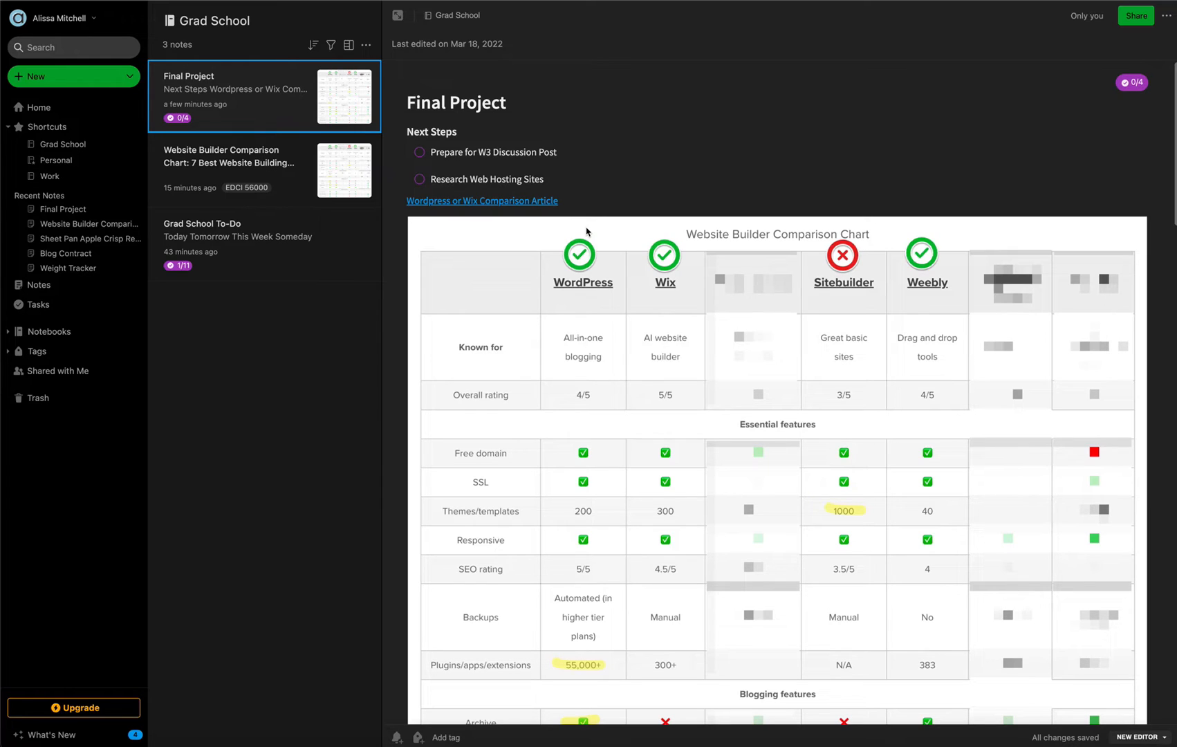
mouse_move(413, 227)
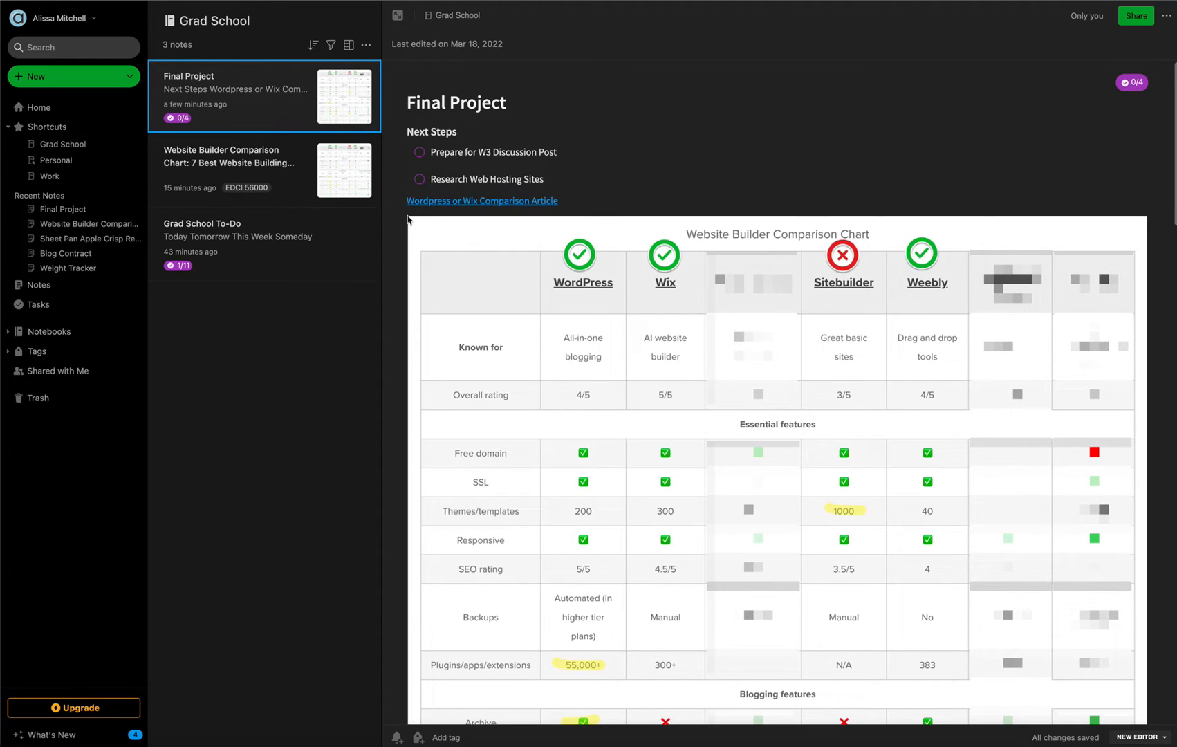
mouse_move(777, 213)
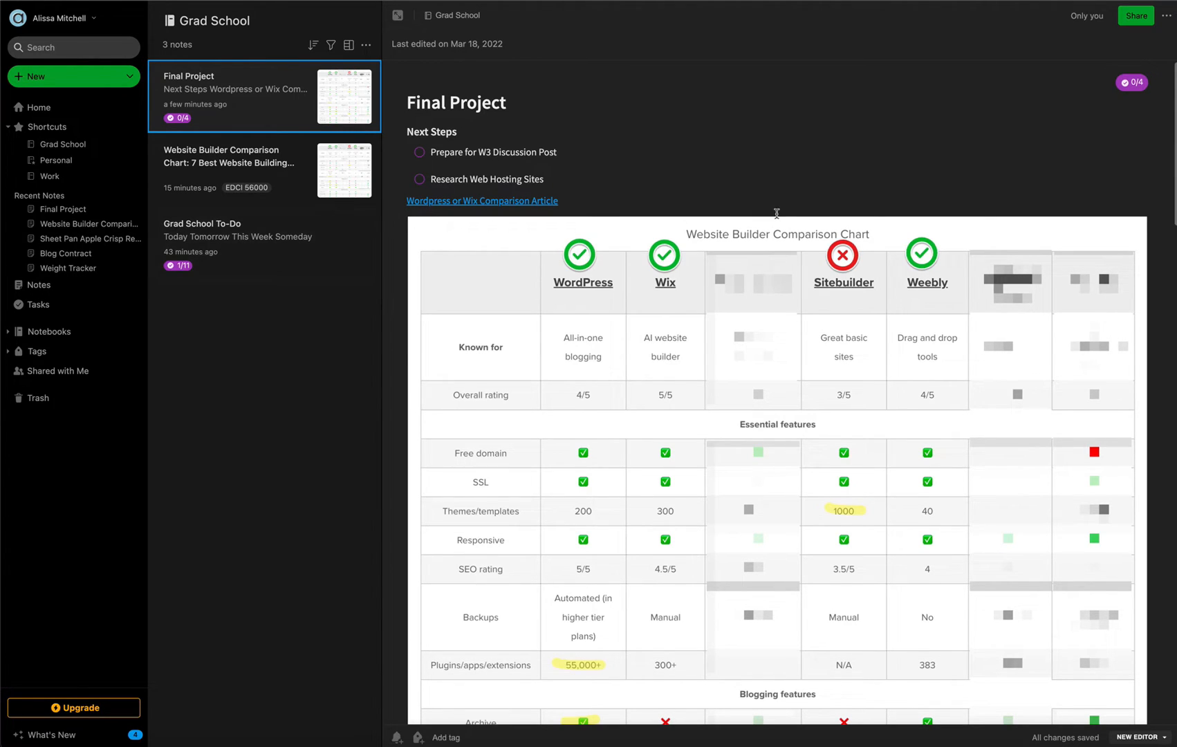
mouse_move(758, 222)
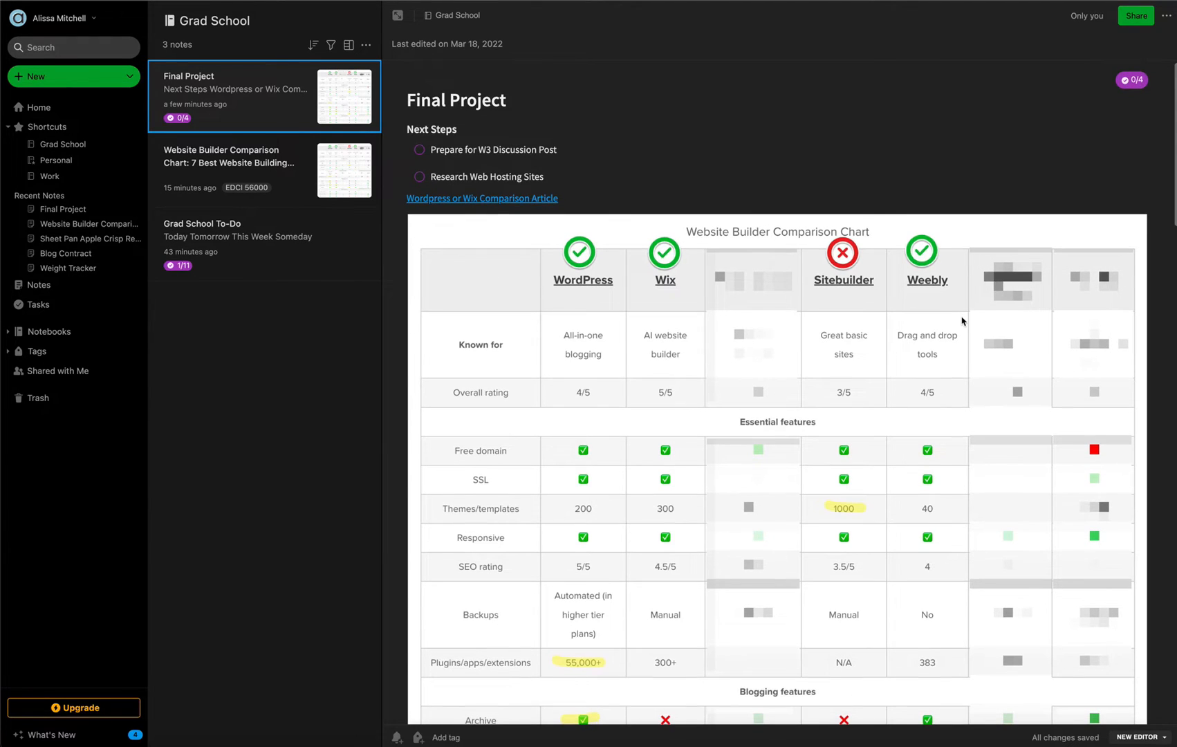
- Scroll the Final Project note to the comparison chart's essential and blogging features rows
scroll(down, 3)
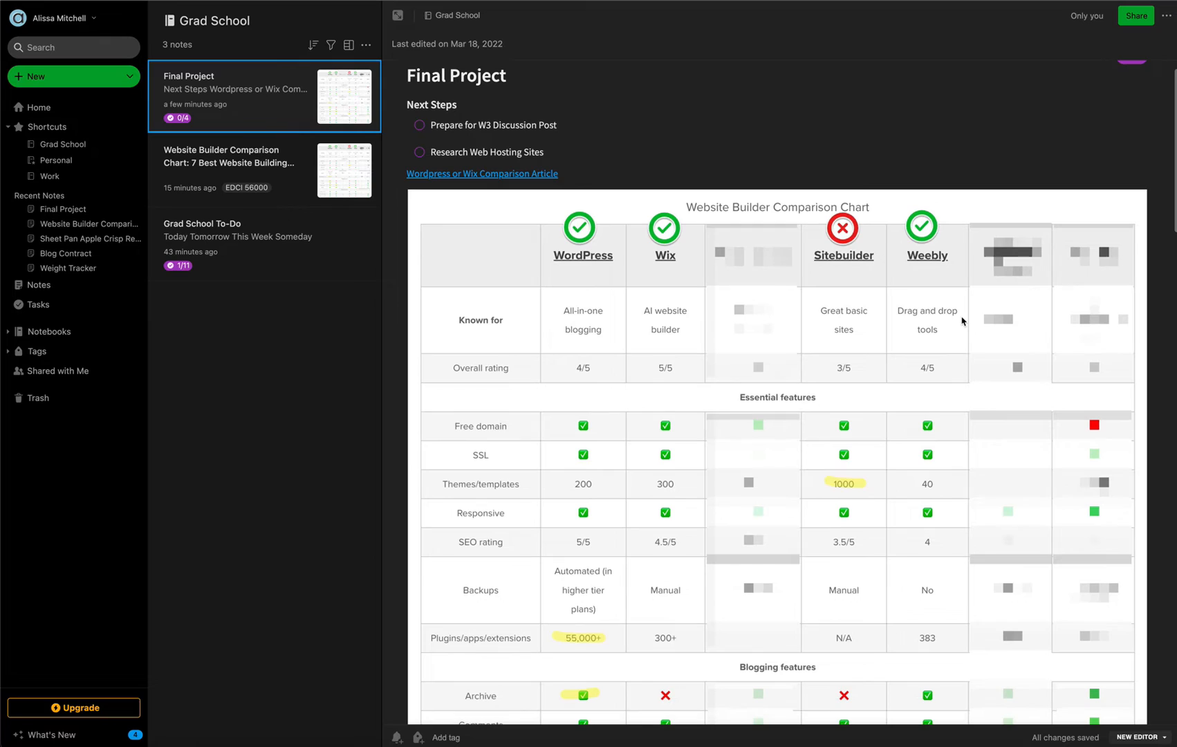
mouse_move(775, 376)
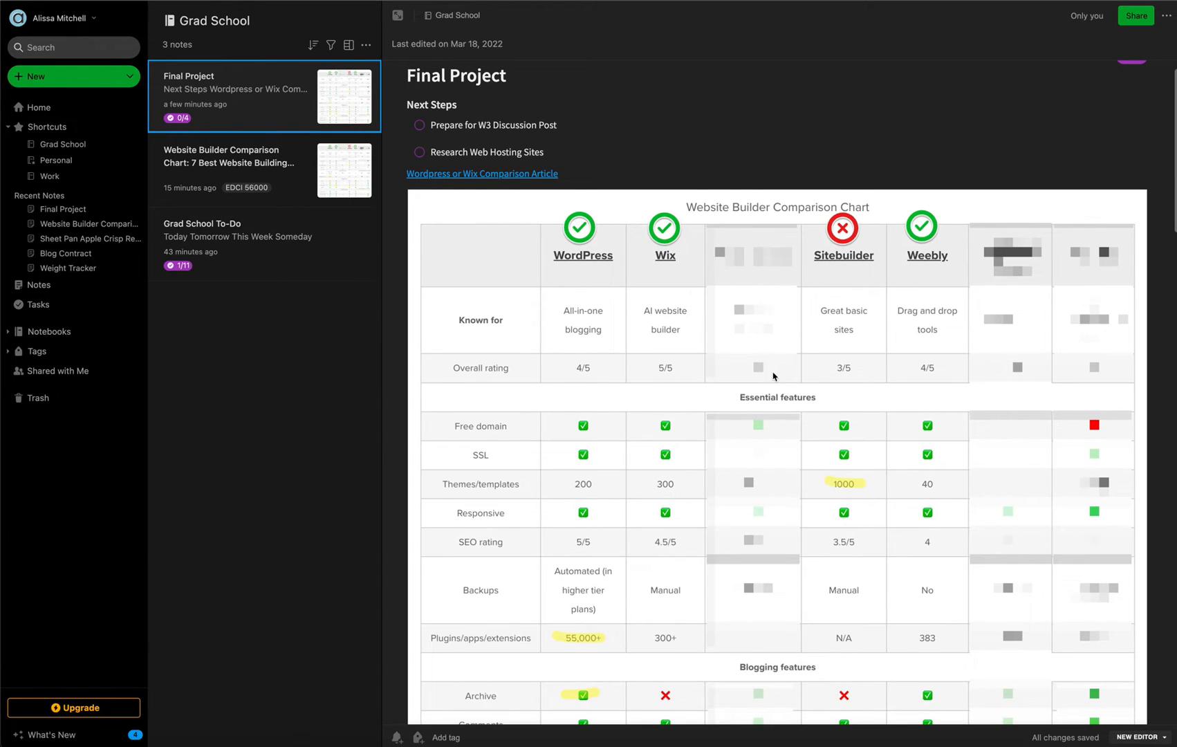
mouse_move(1119, 301)
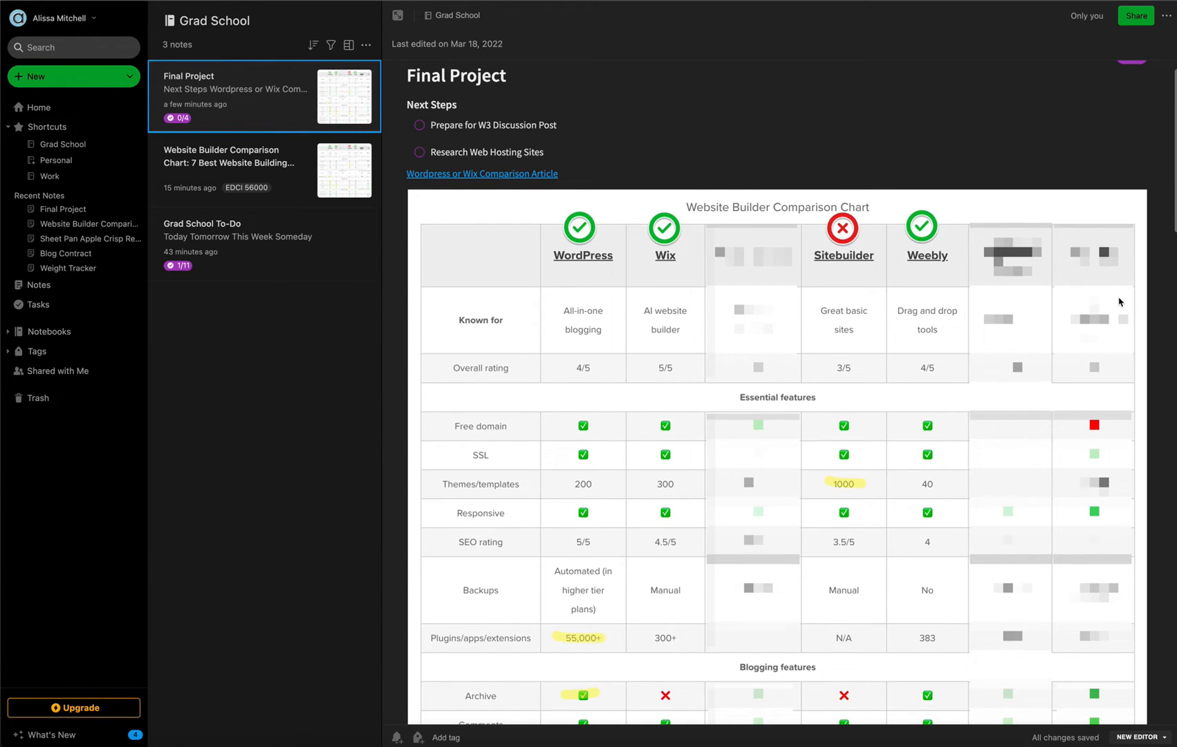
scroll(down, 3)
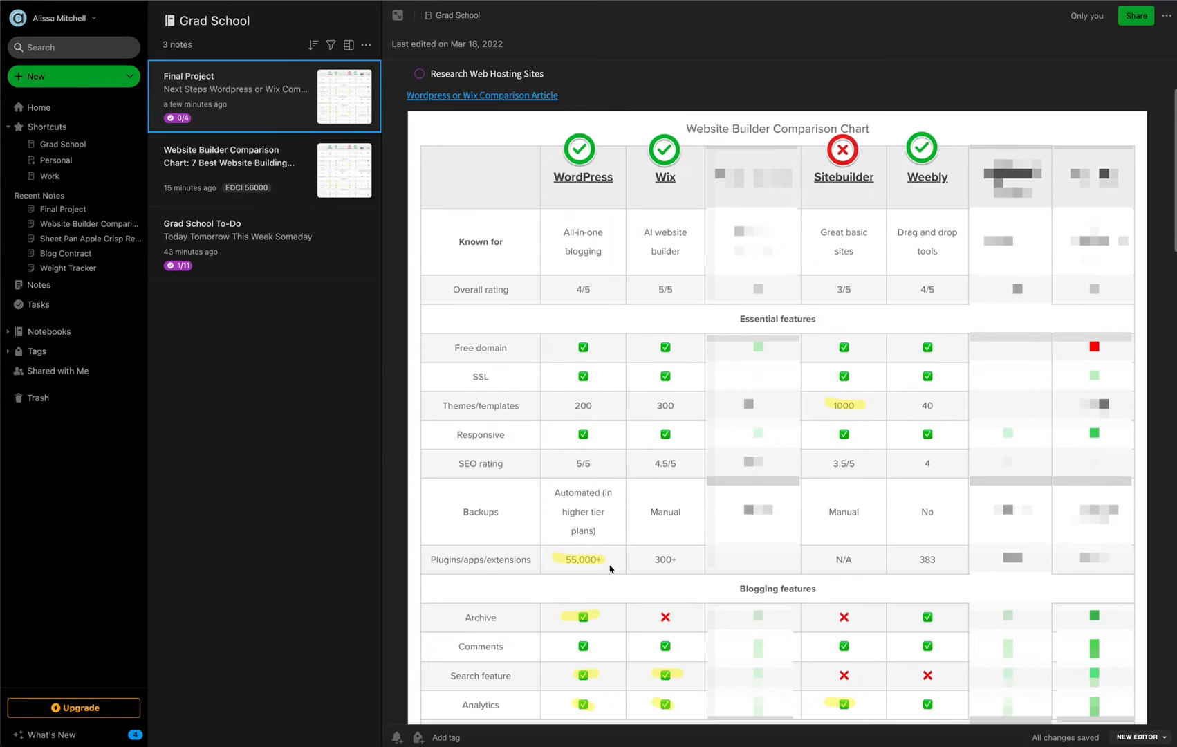
scroll(down, 3)
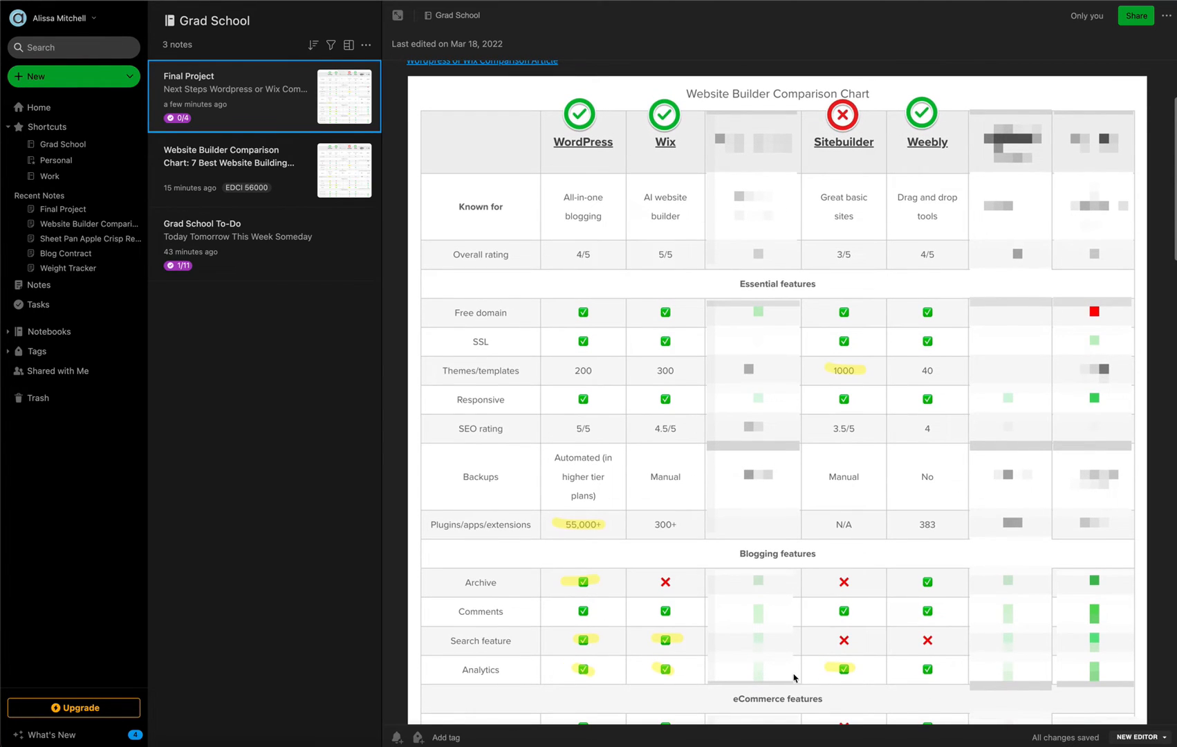
mouse_move(592, 218)
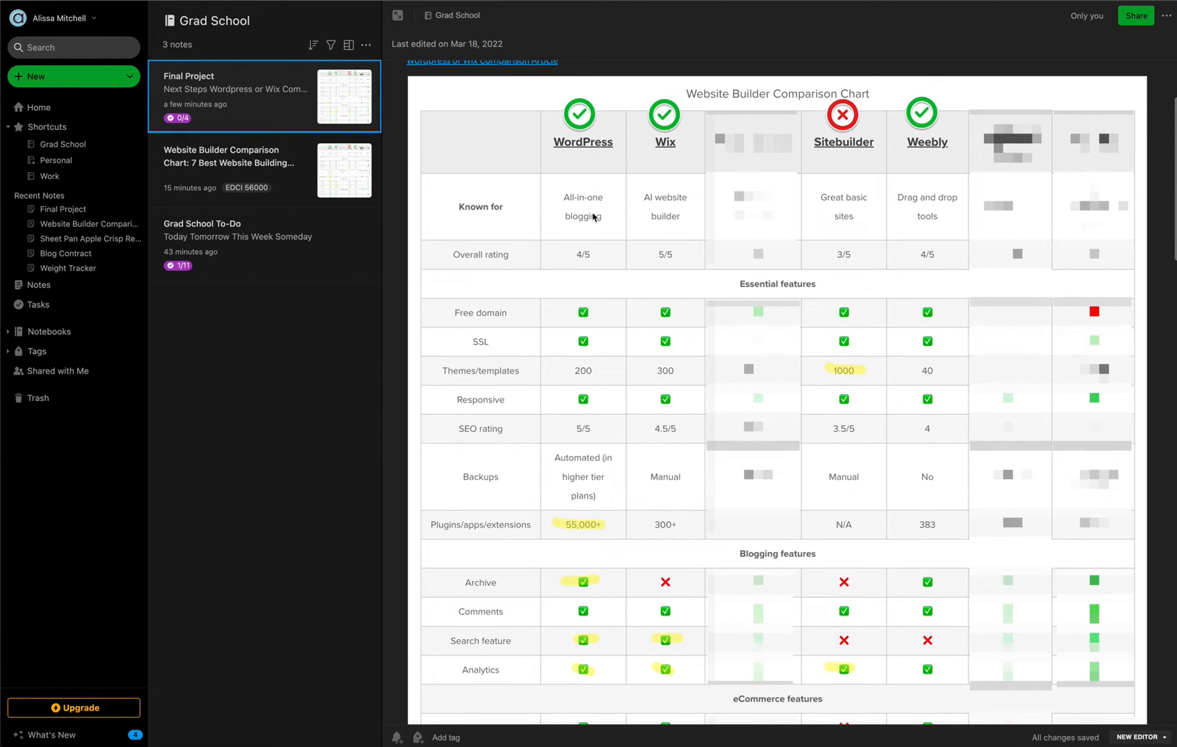
scroll(up, 3)
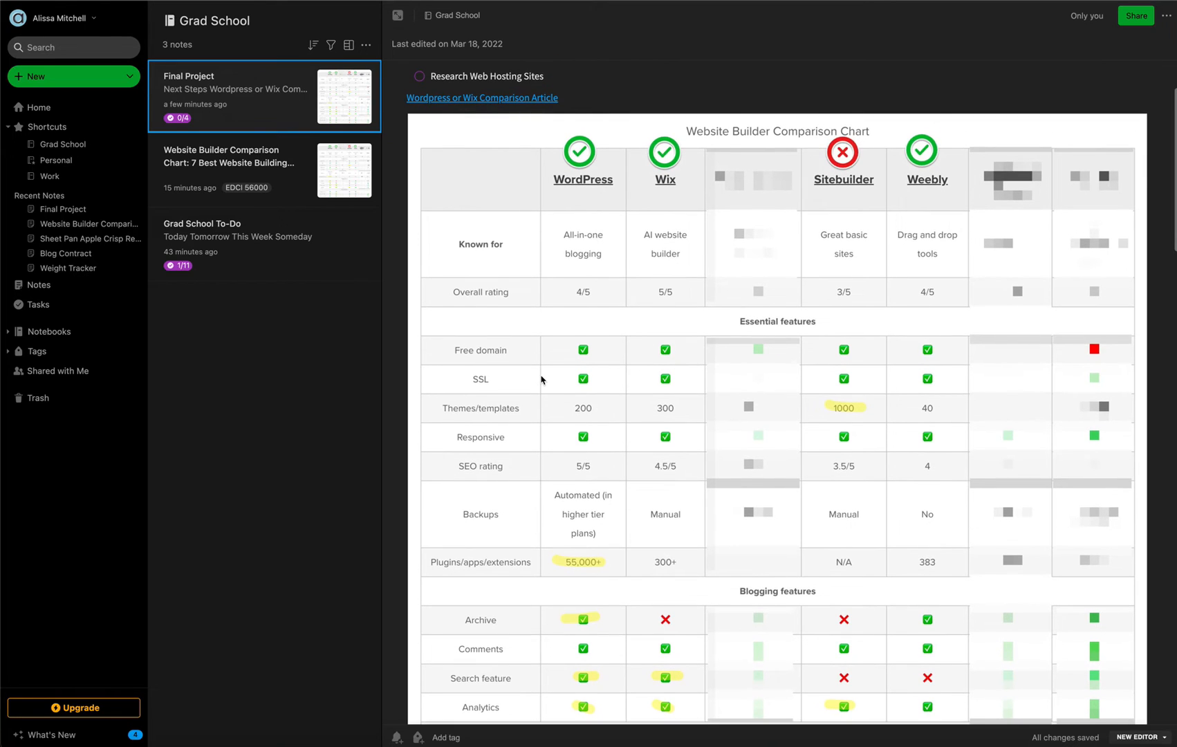
mouse_move(540, 166)
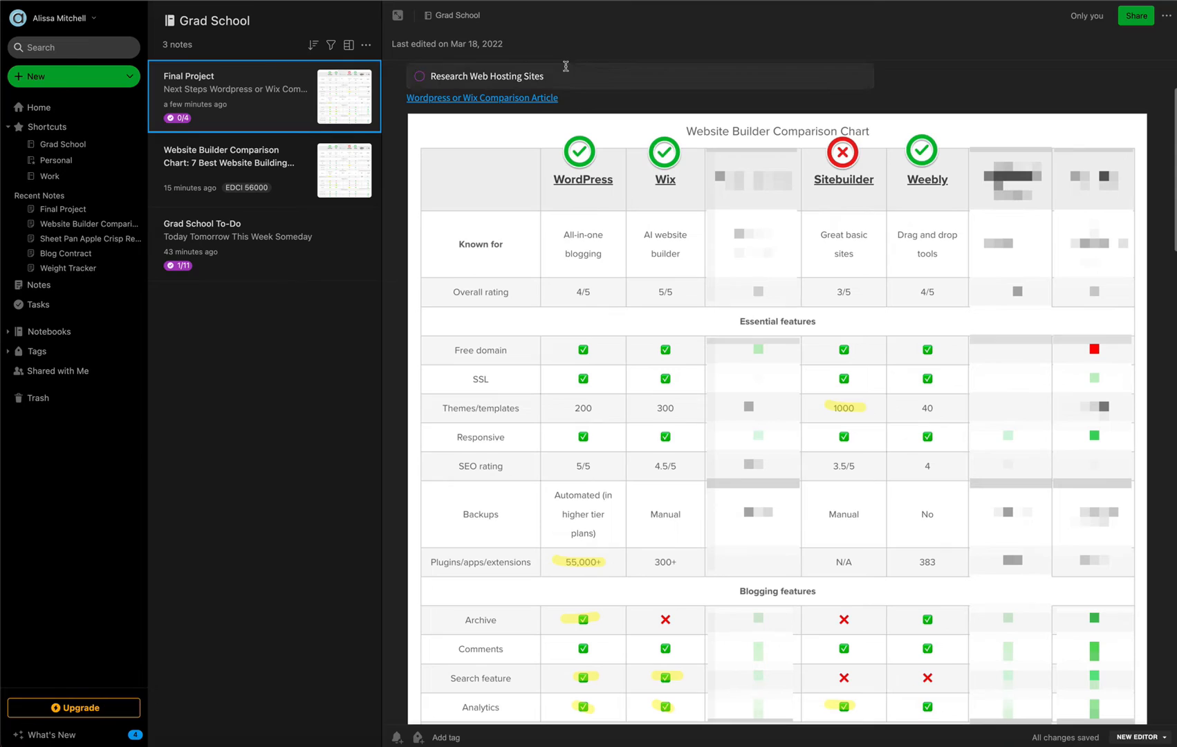
mouse_move(988, 682)
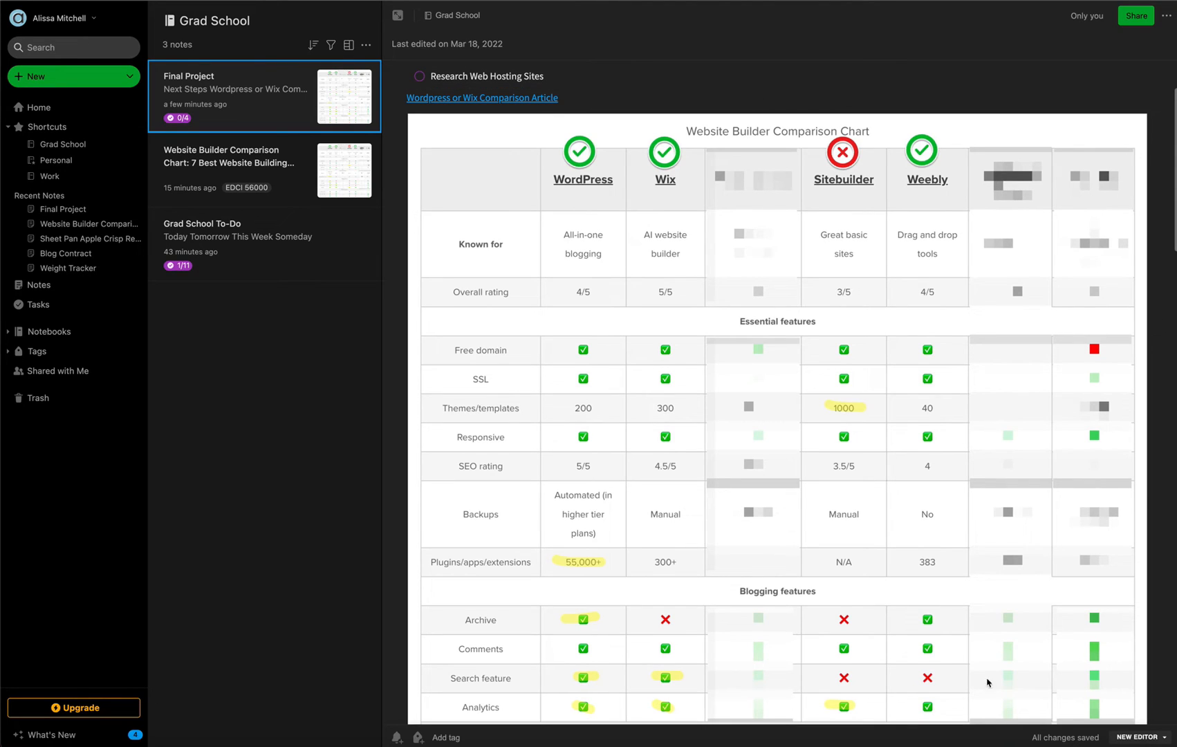
mouse_move(991, 507)
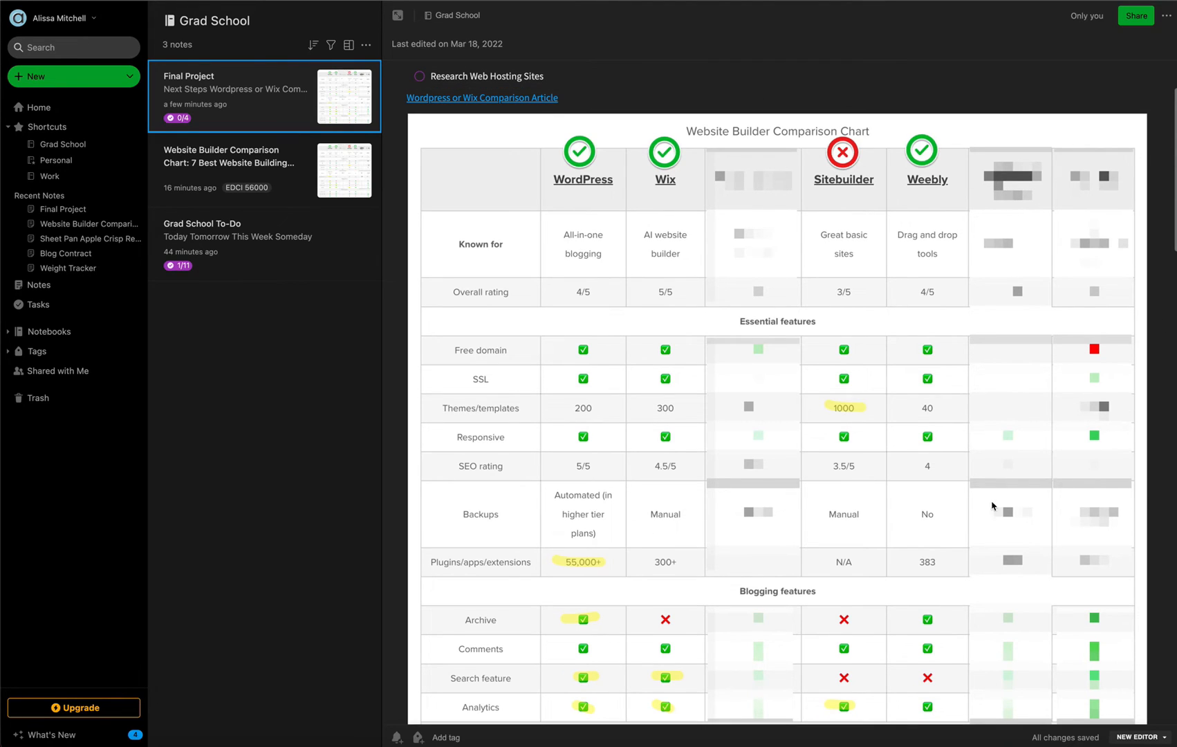
mouse_move(869, 417)
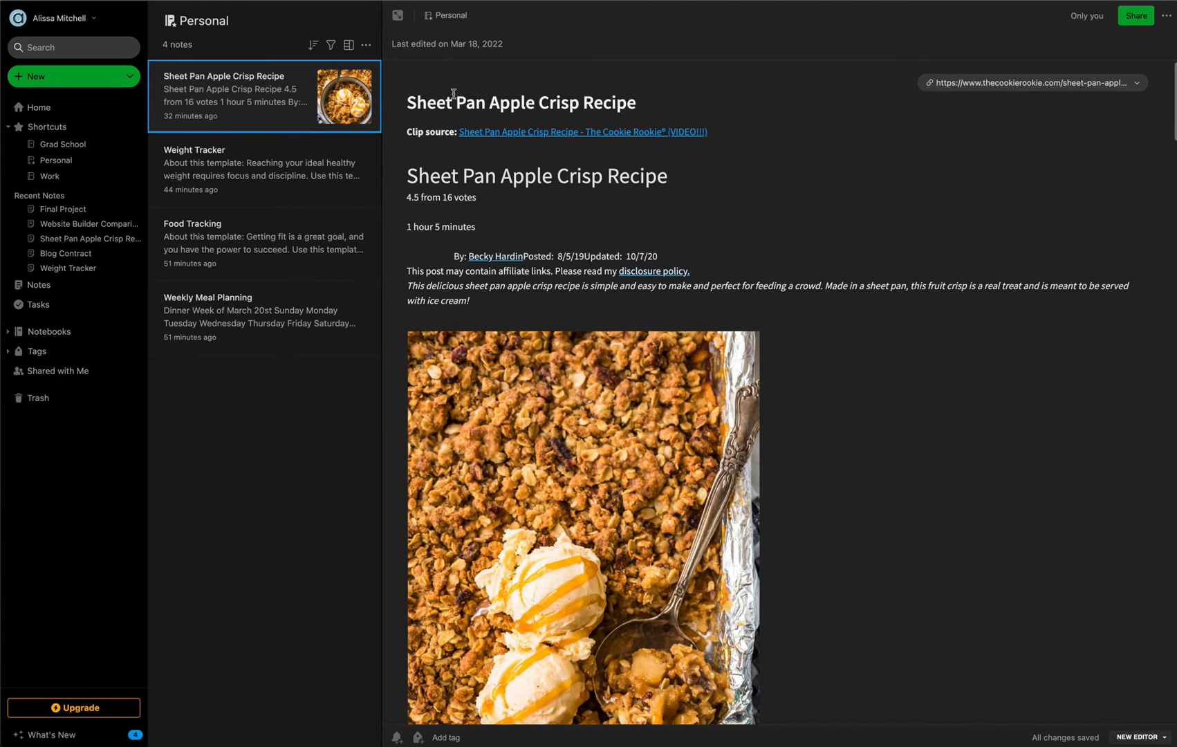
mouse_move(423, 119)
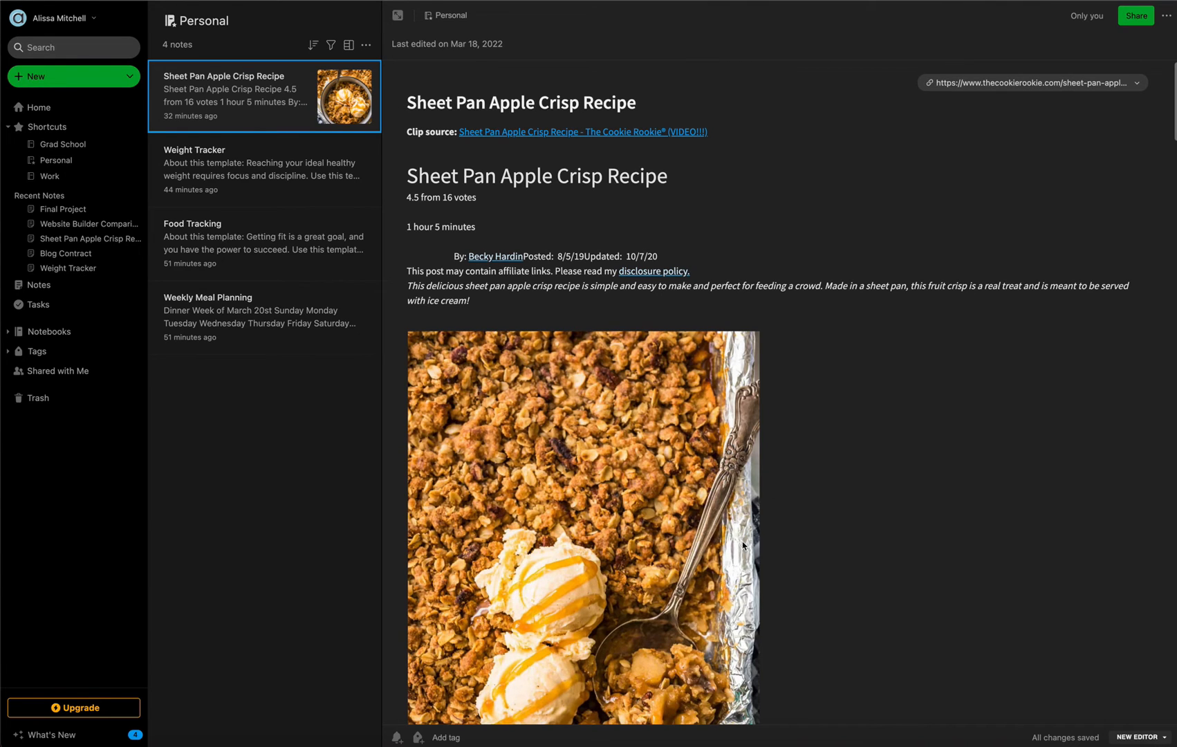
- Scroll the Sheet Pan Apple Crisp Recipe note down to its preparation instructions
scroll(down, 3)
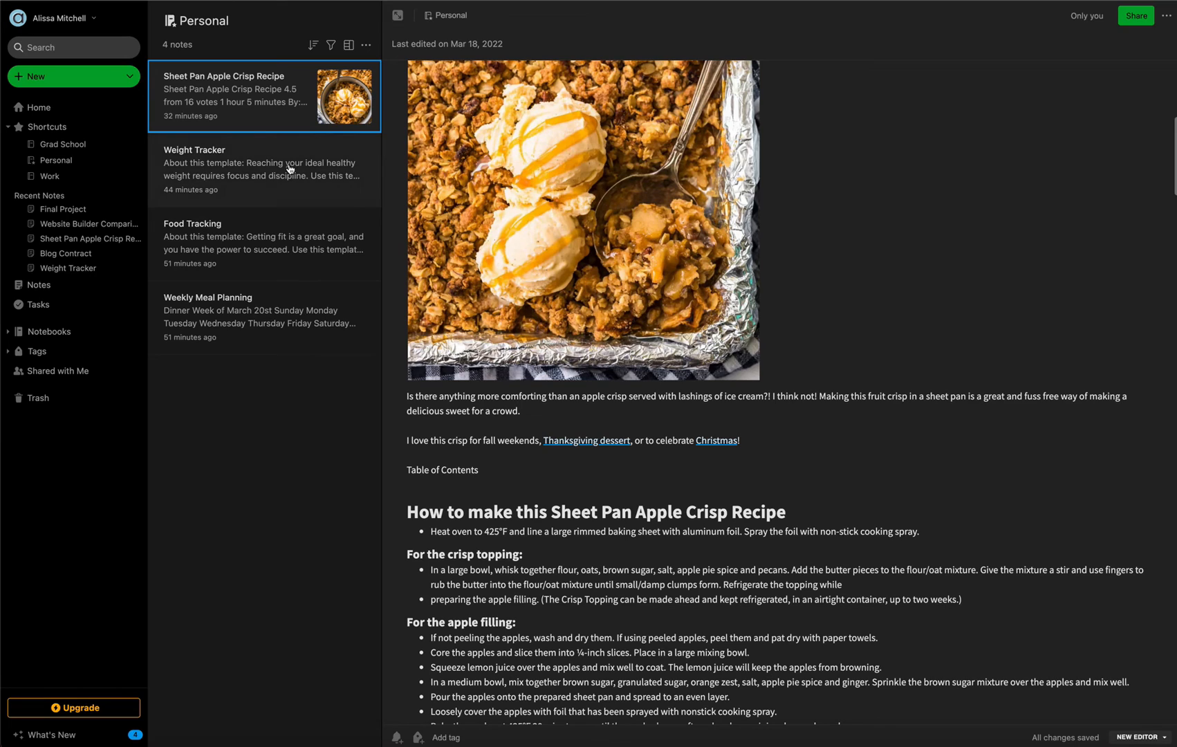
mouse_move(268, 231)
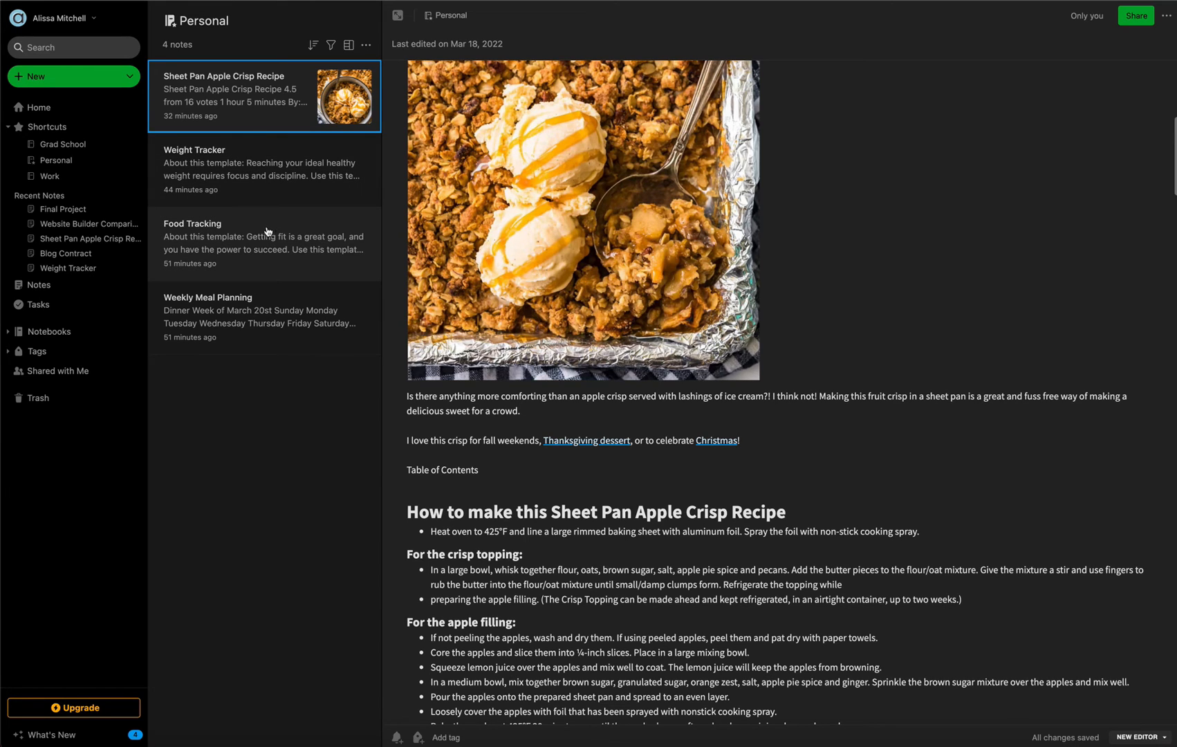
- In the Weekly Meal Planning note, change the heading date suffix from 'st' to 'th' (March 20th)
click(263, 315)
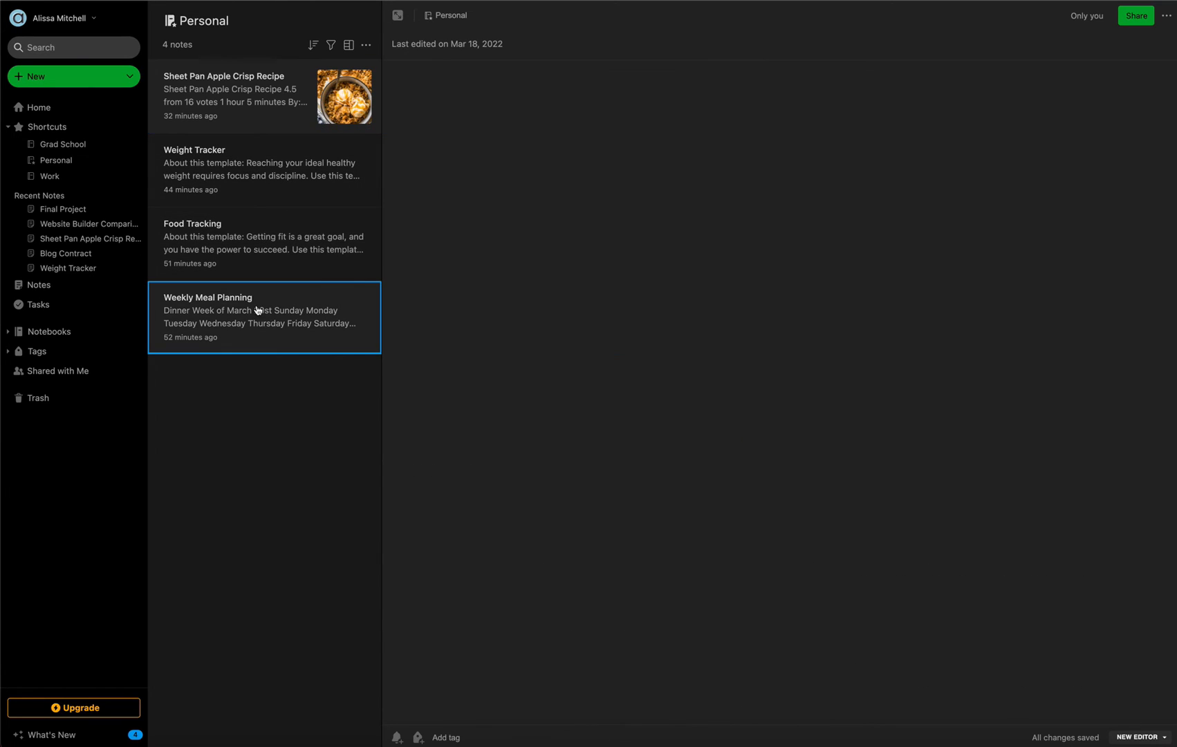
click(256, 316)
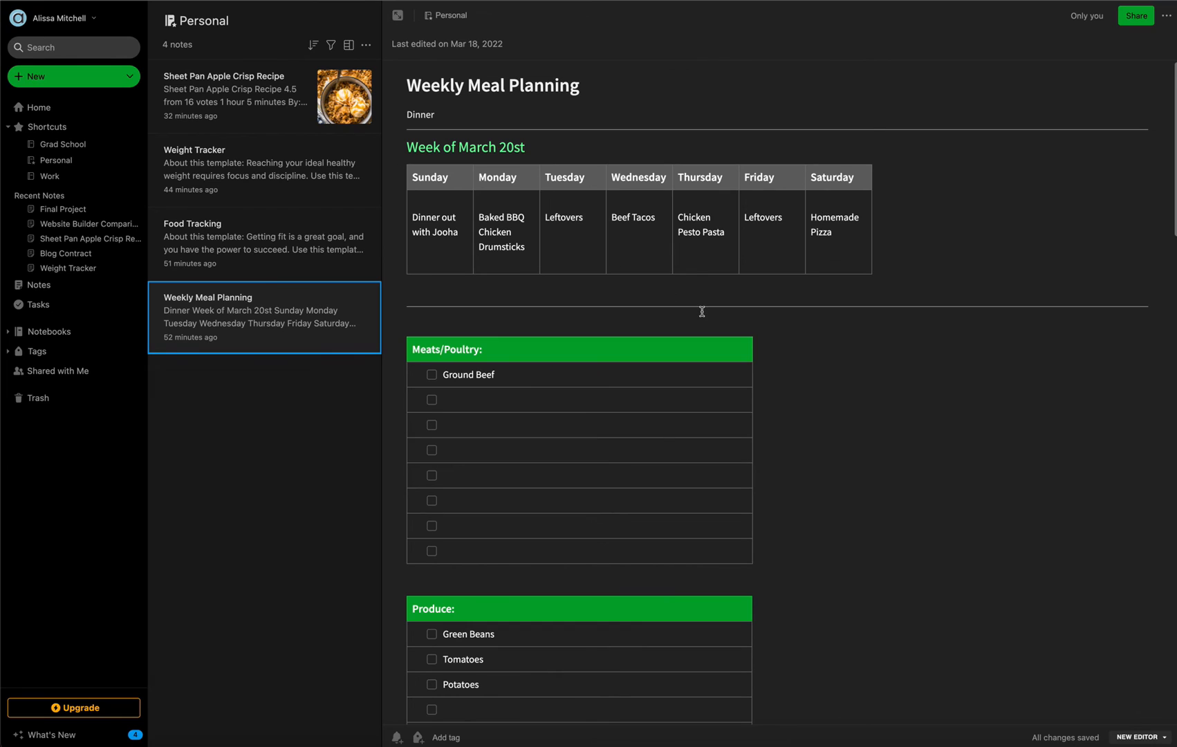
mouse_move(437, 78)
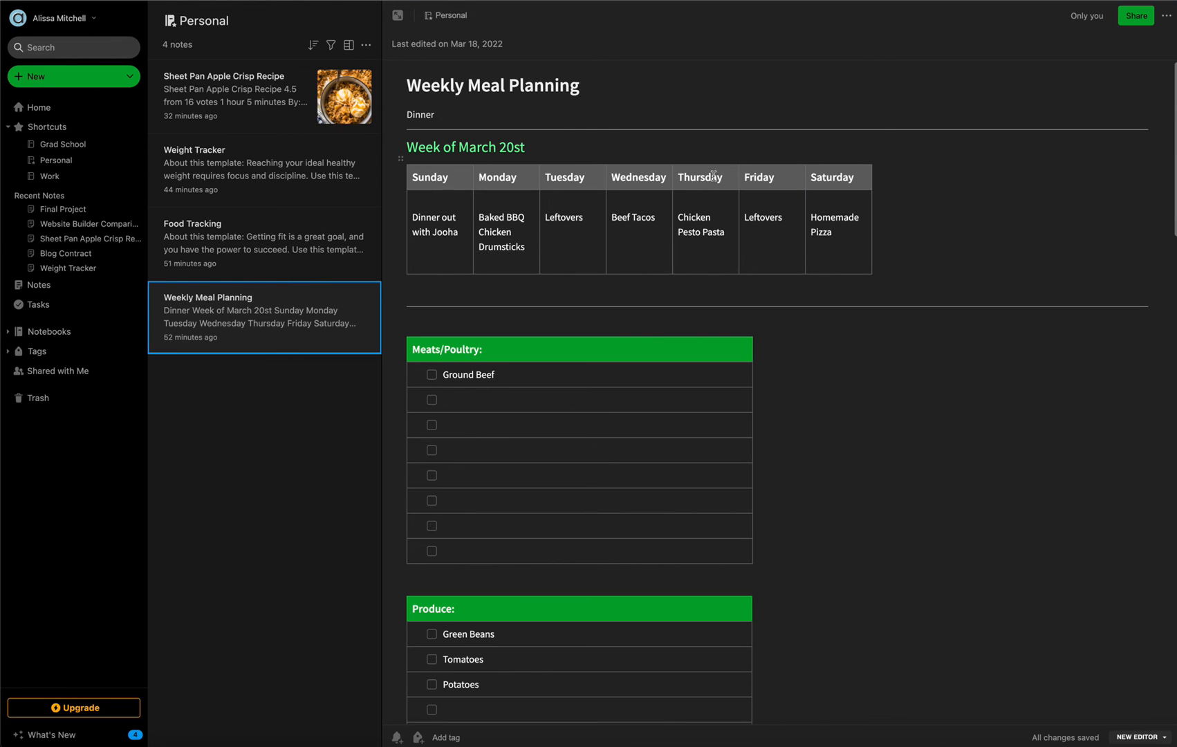
mouse_move(540, 159)
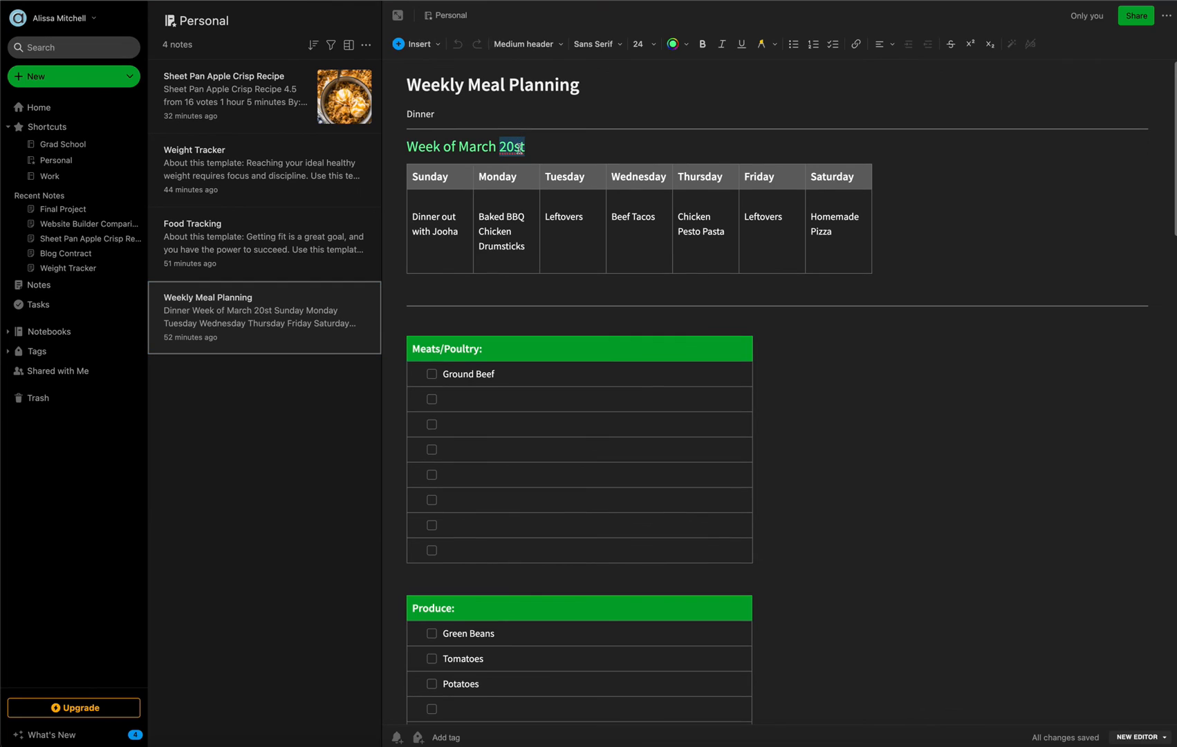
key(Backspace)
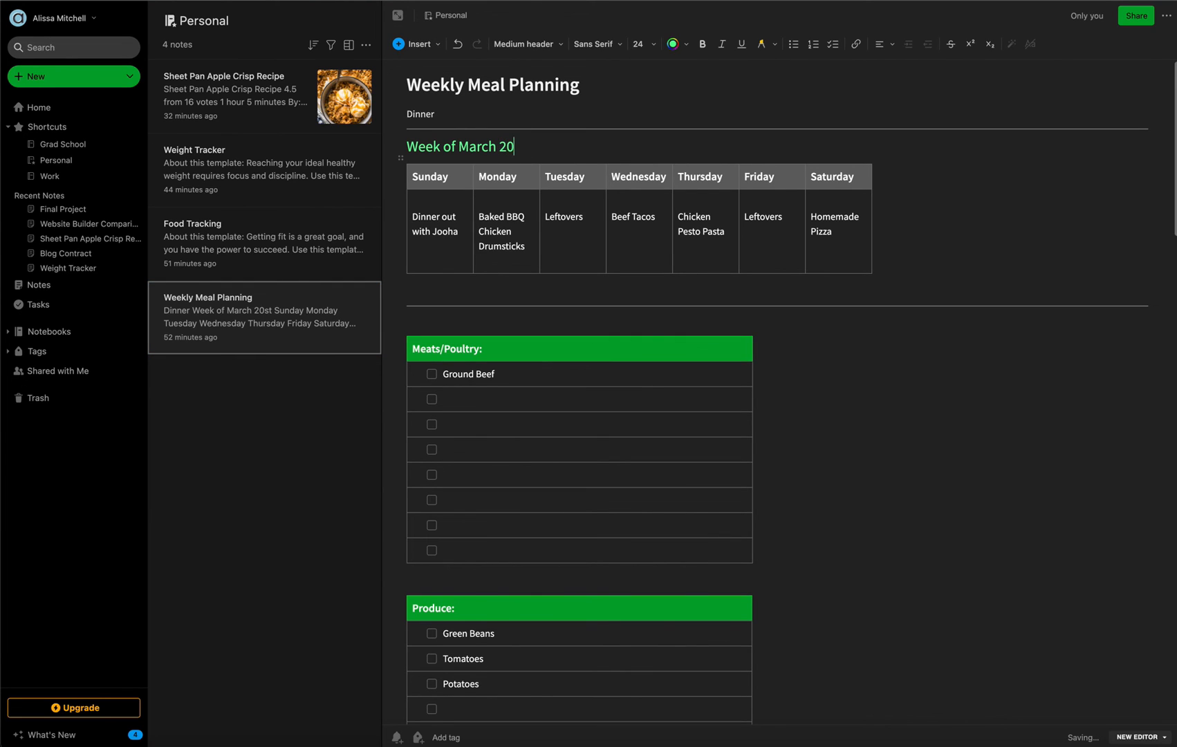
text(th)
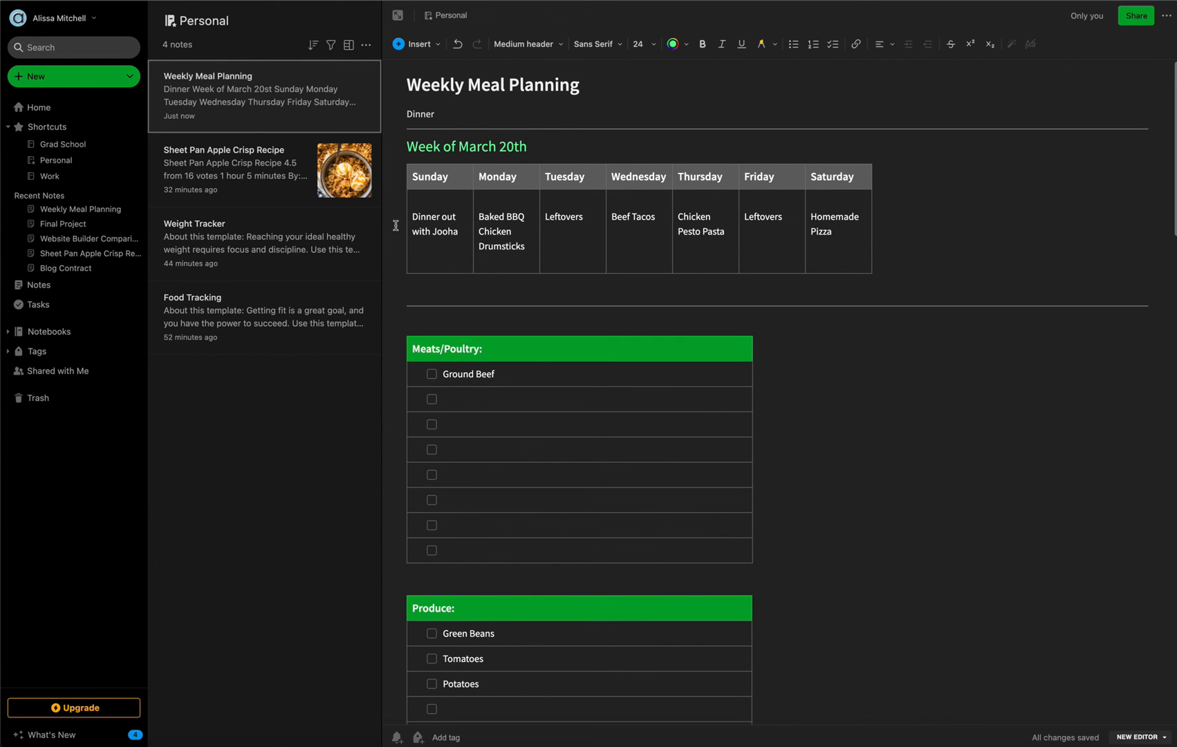
mouse_move(714, 243)
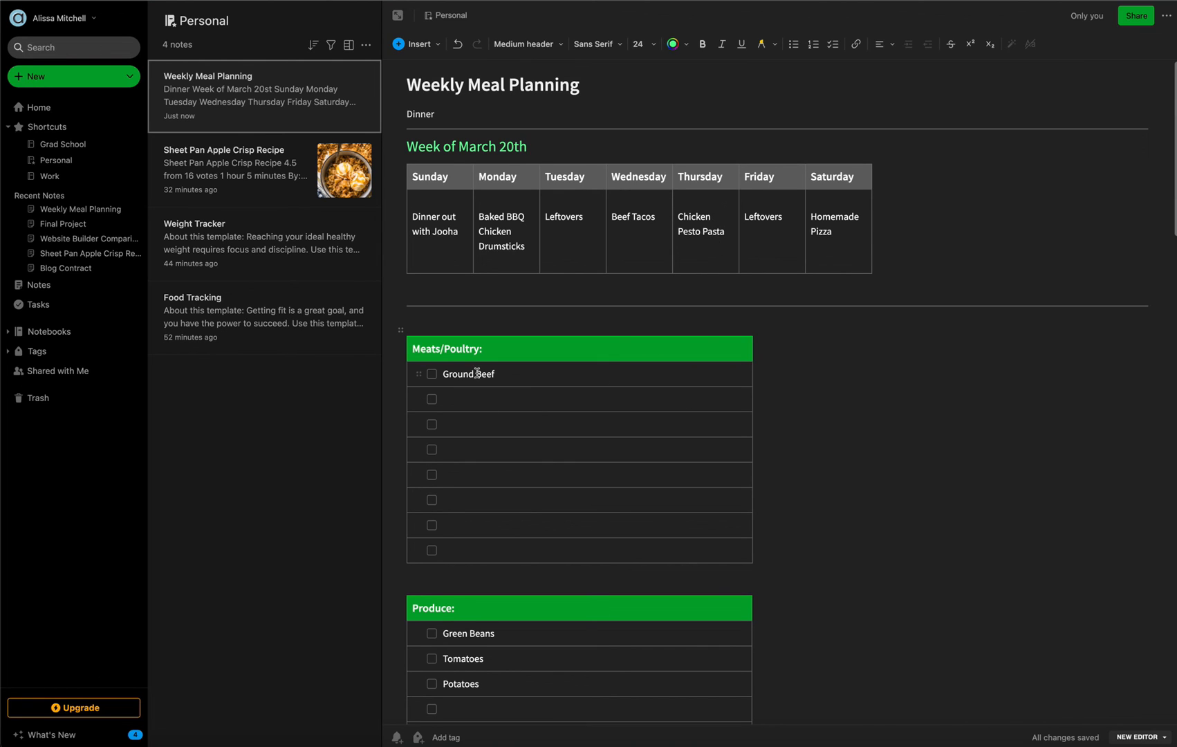
- Review the rest of the meal plan and return to the Evernote Home dashboard
scroll(down, 3)
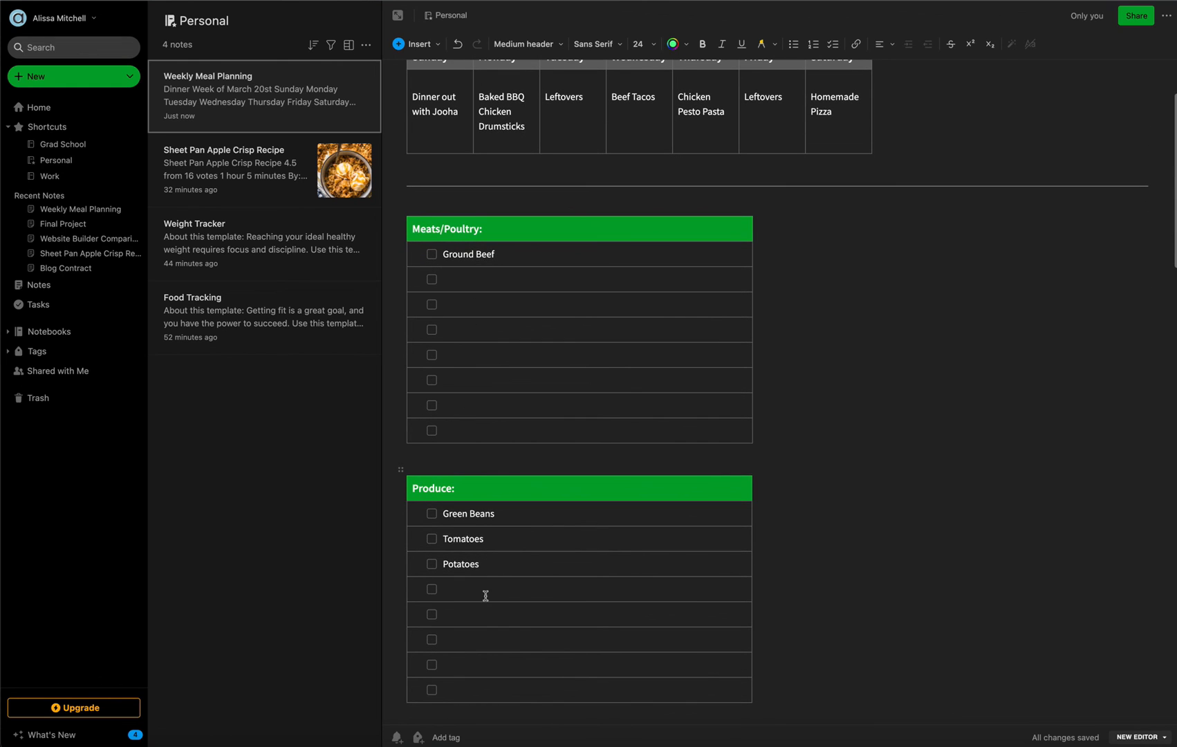
scroll(up, 3)
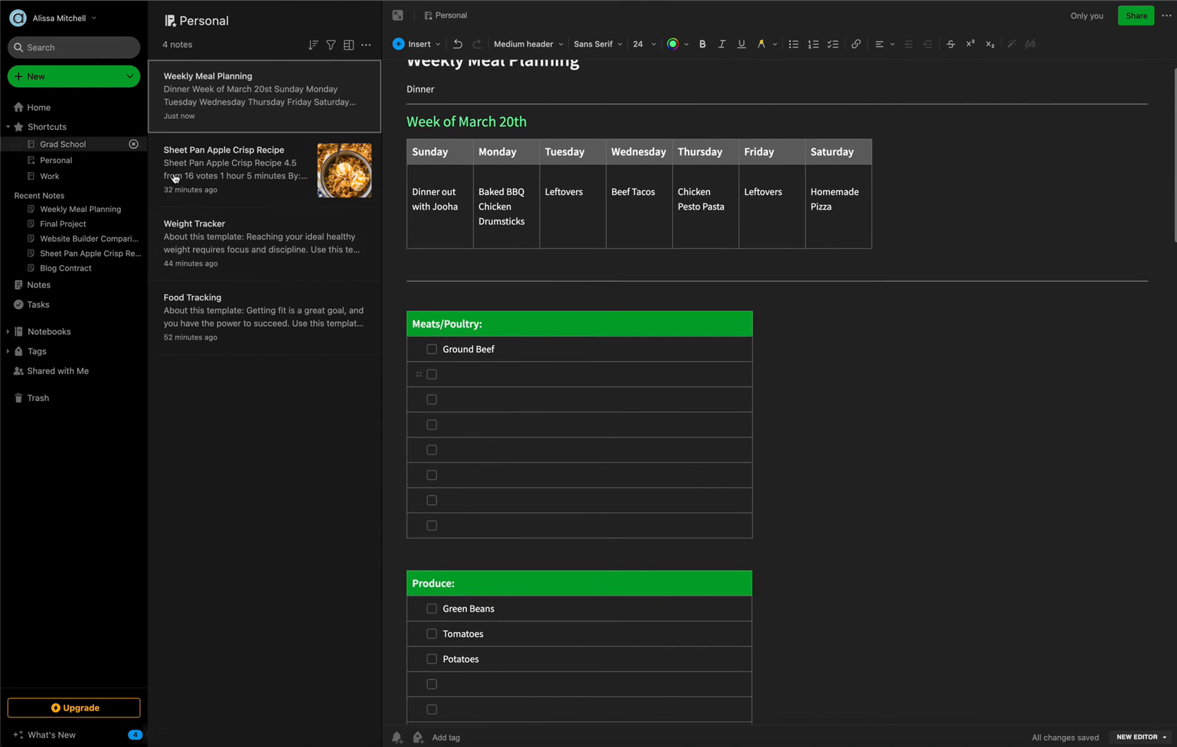
click(38, 108)
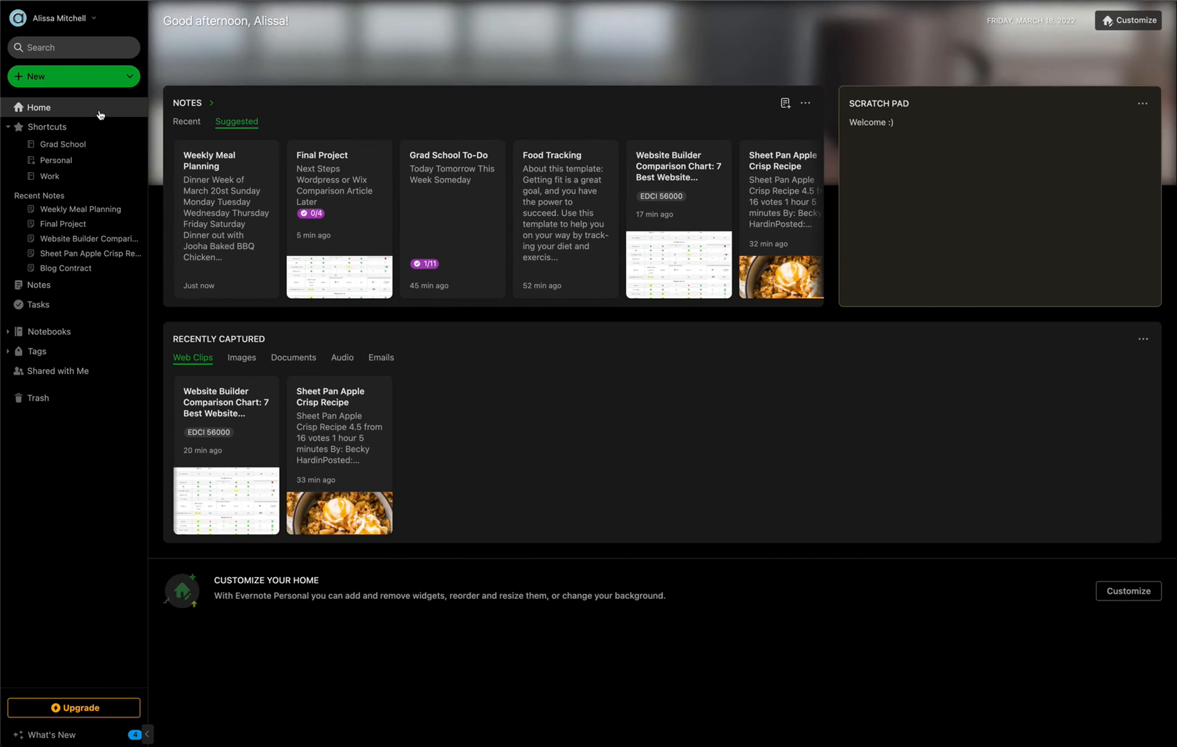